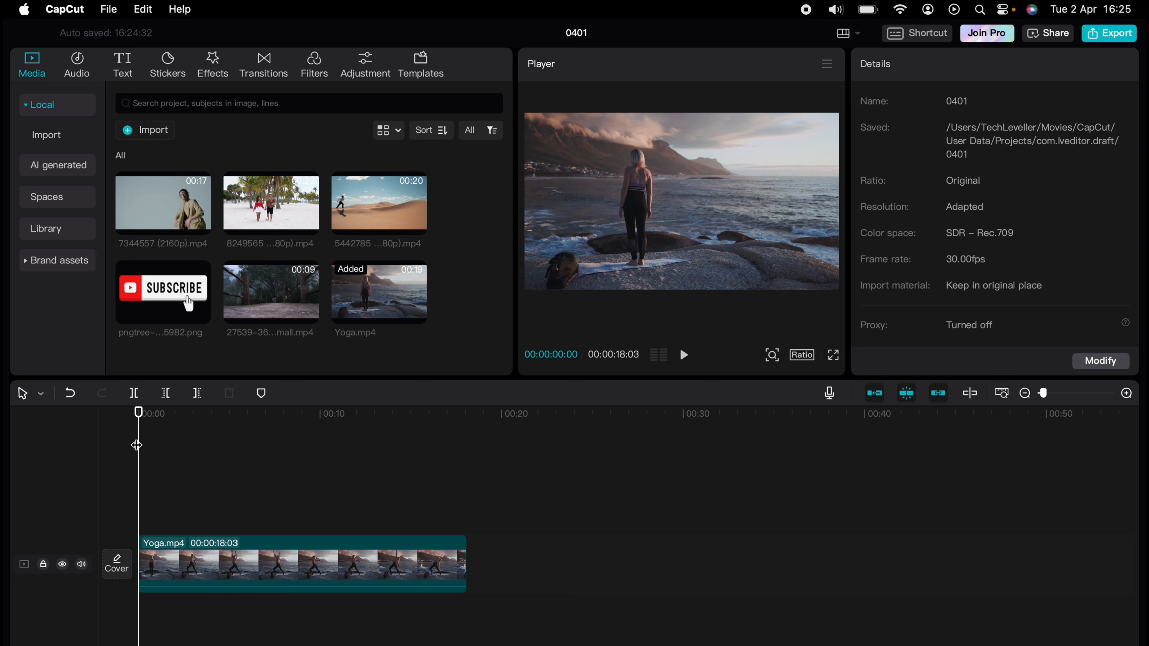
{"action": "mouse_move", "coordinate": [144, 443]}
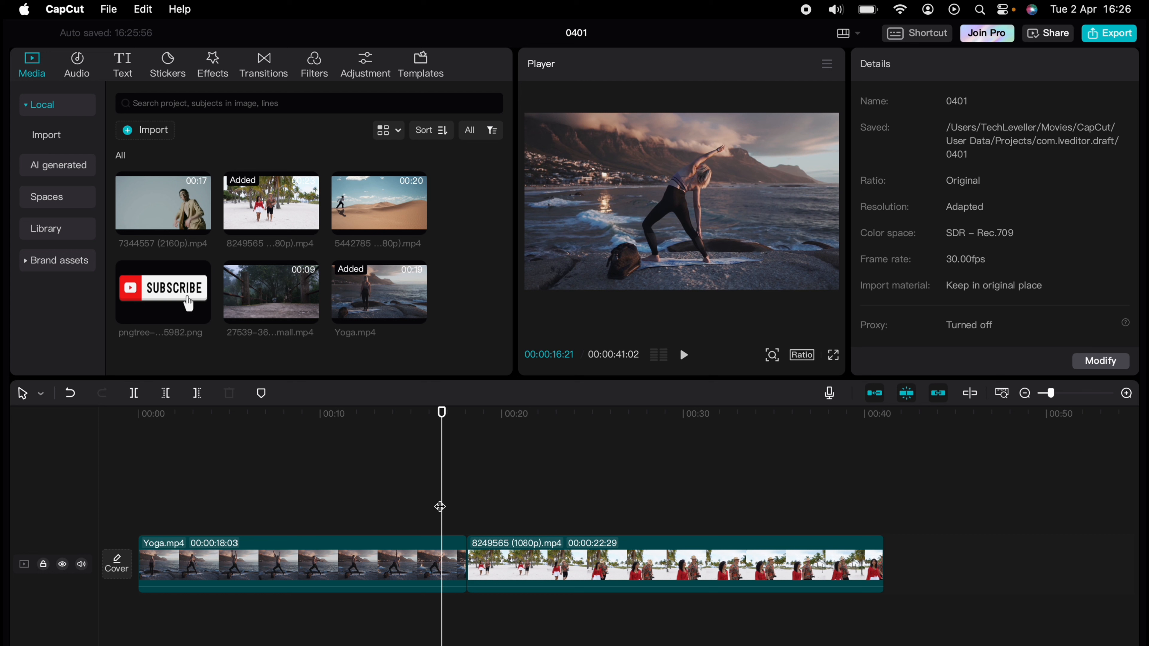
{"action": "mouse_move", "coordinate": [274, 86]}
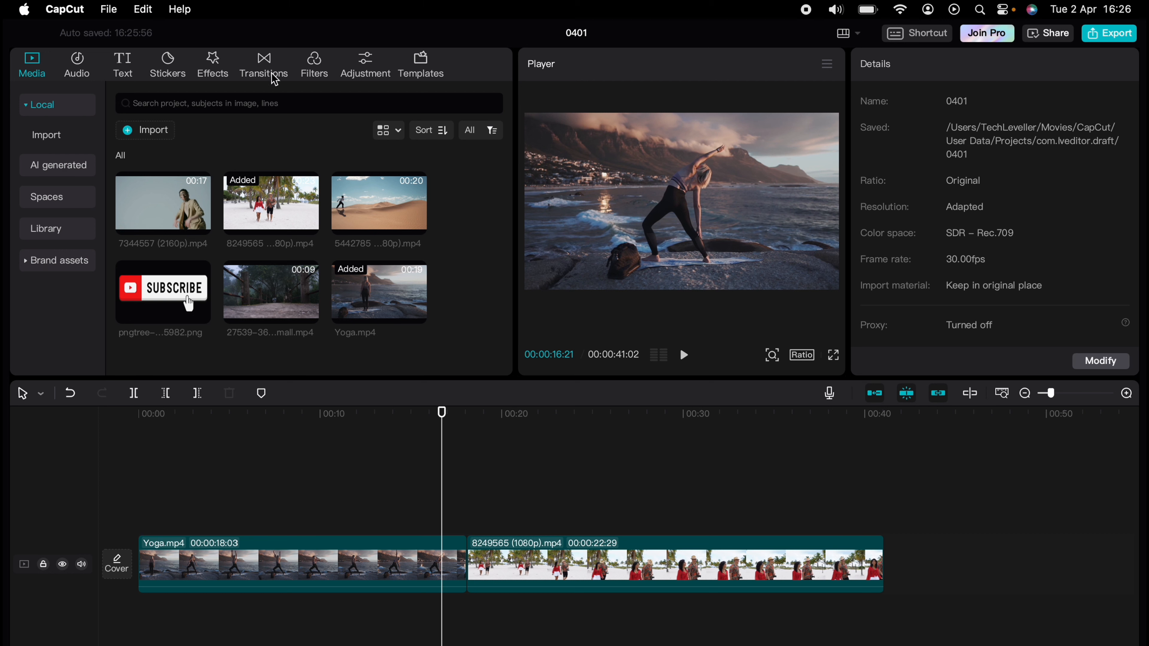
Step: Show the Transitions library and browse down its list
{"action": "left_click", "coordinate": [263, 64]}
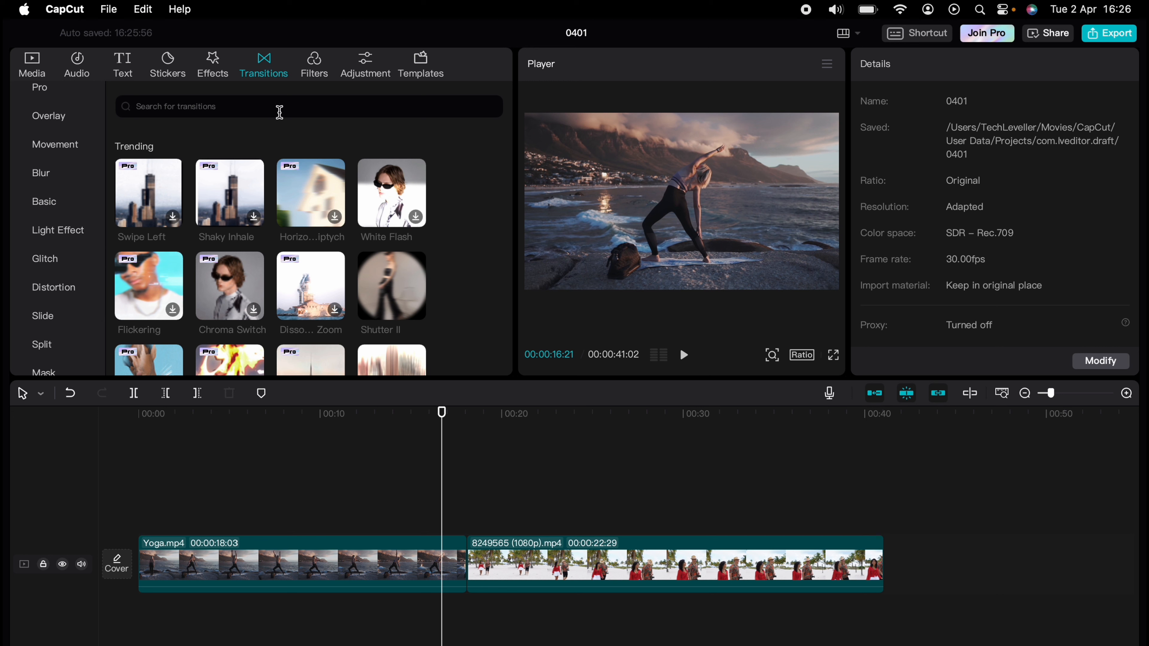
{"action": "scroll", "scroll_direction": "down", "scroll_amount": 3}
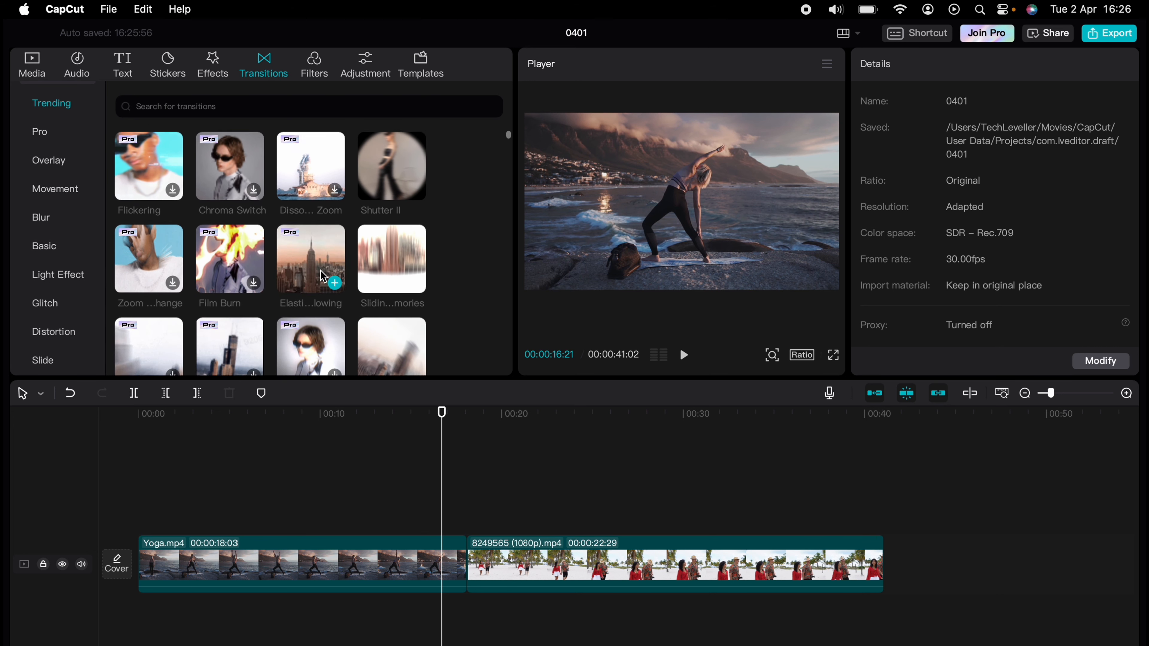
{"action": "scroll", "scroll_direction": "down", "scroll_amount": 3}
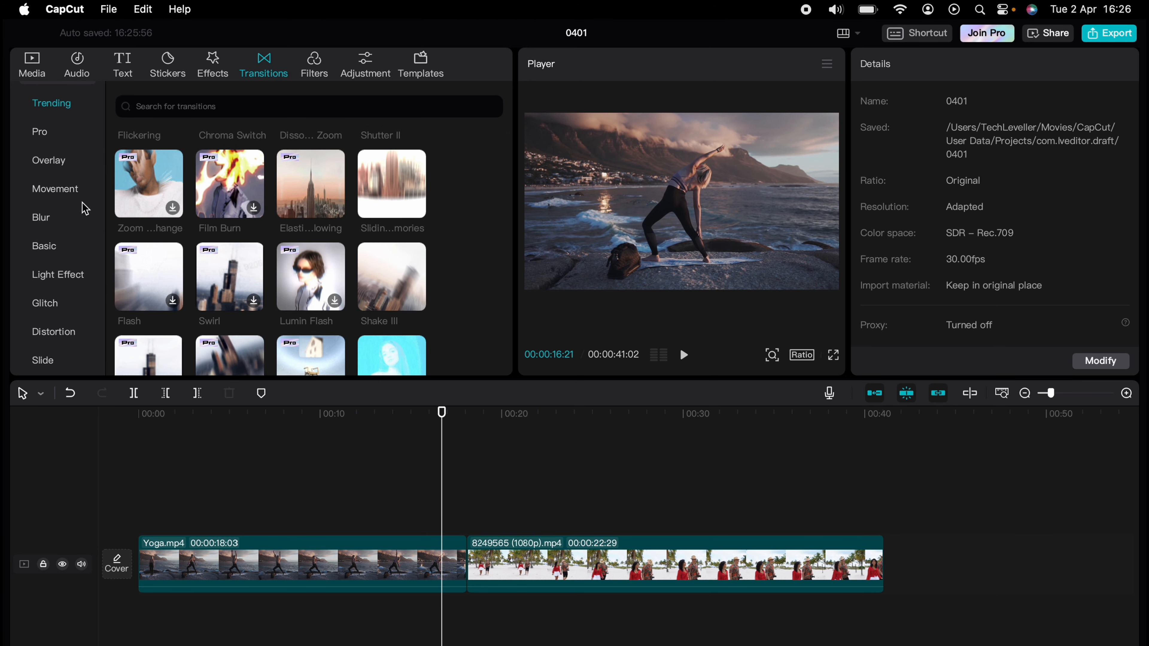
{"action": "scroll", "scroll_direction": "down", "scroll_amount": 3}
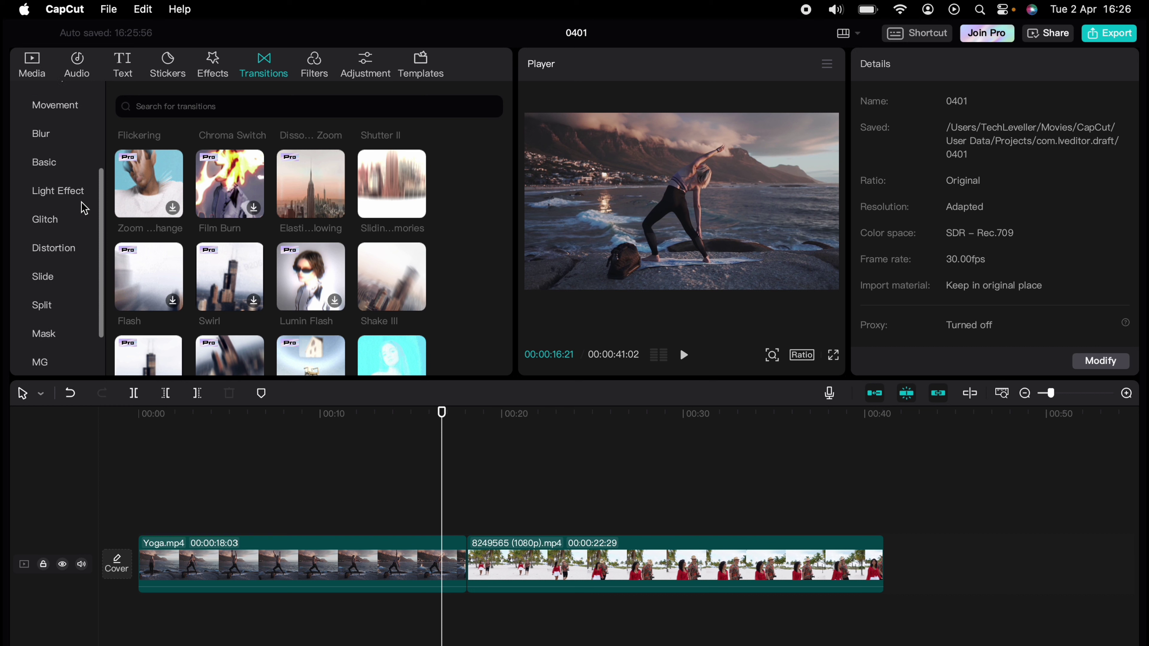
Step: Step through the Split, Distortion and Glitch transition categories
{"action": "left_click", "coordinate": [42, 293]}
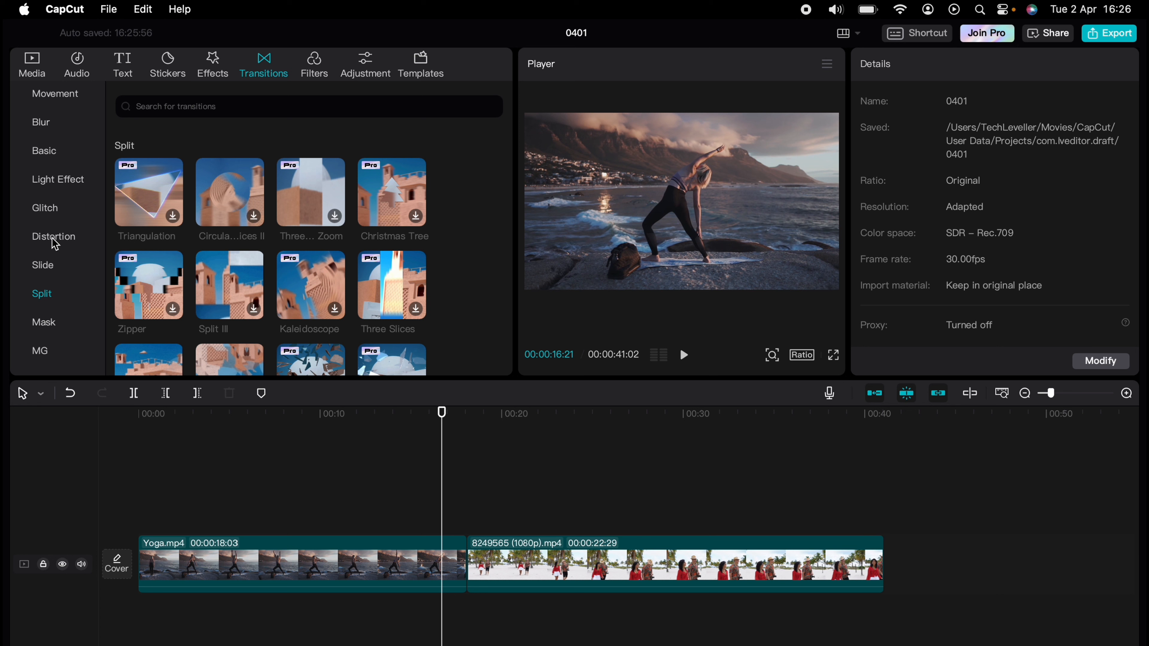
{"action": "left_click", "coordinate": [53, 236]}
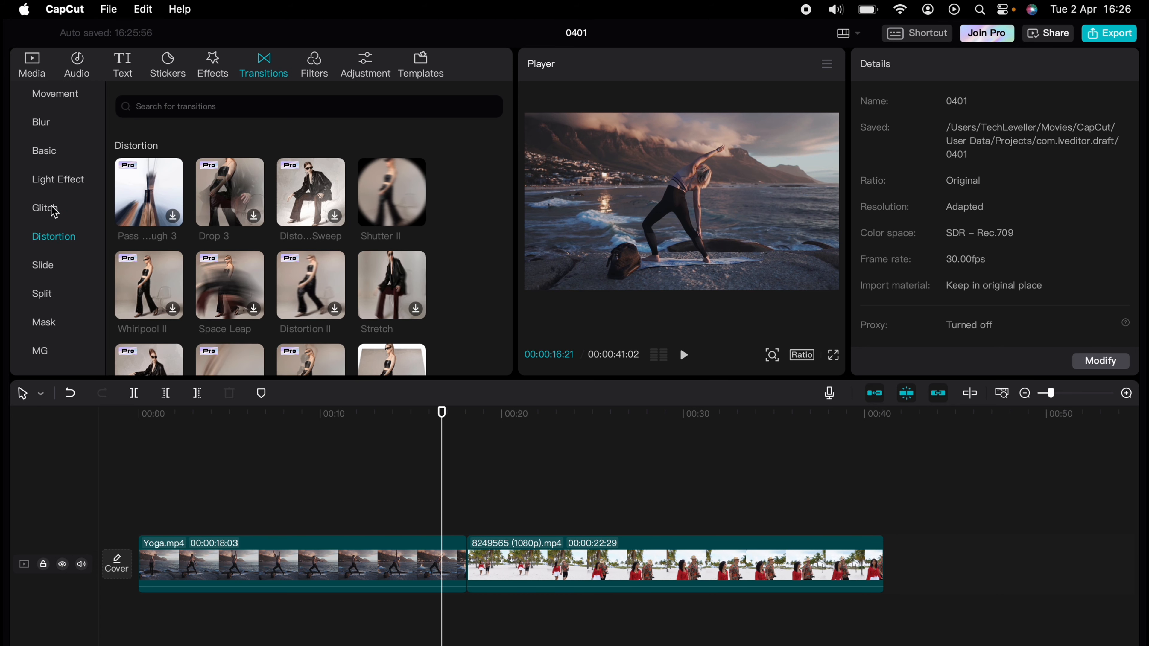
{"action": "left_click", "coordinate": [45, 209]}
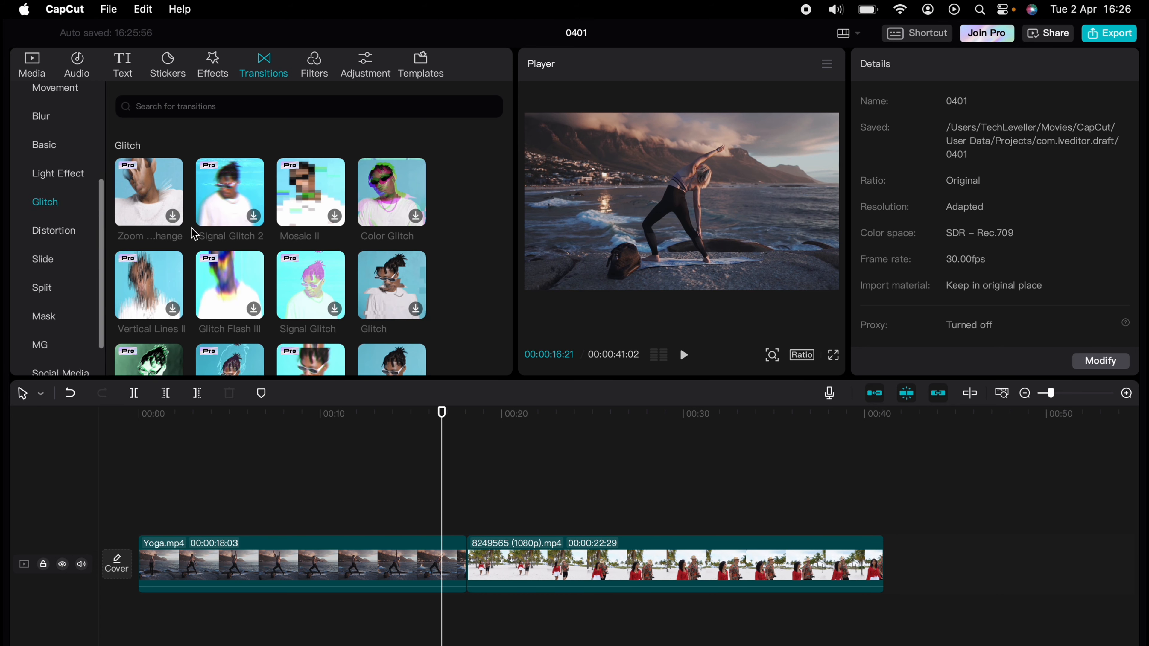
{"action": "scroll", "scroll_direction": "down", "scroll_amount": 3}
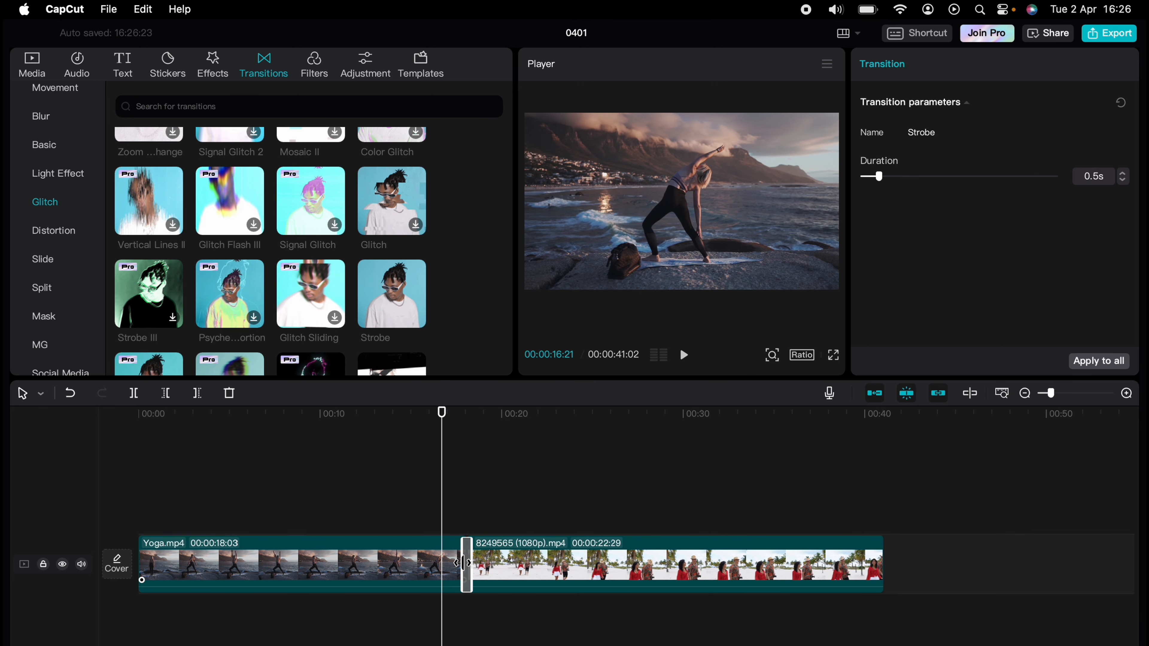
Step: Play and pause the timeline to preview the Strobe transition at the cut
{"action": "left_click", "coordinate": [682, 355]}
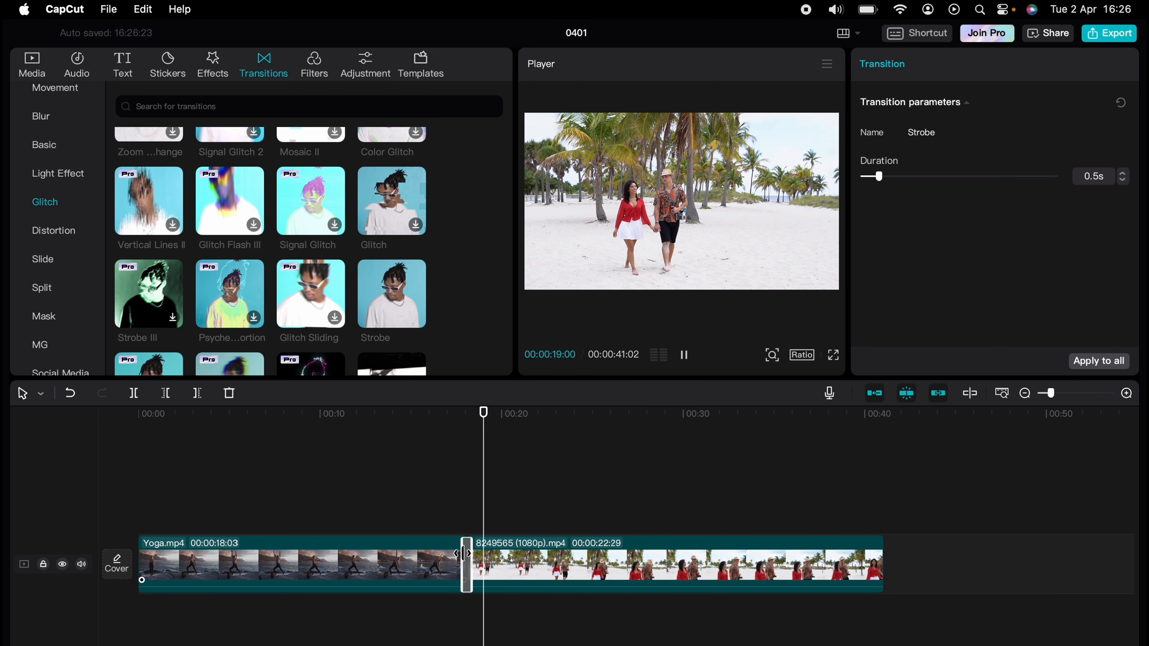
{"action": "left_click", "coordinate": [682, 355]}
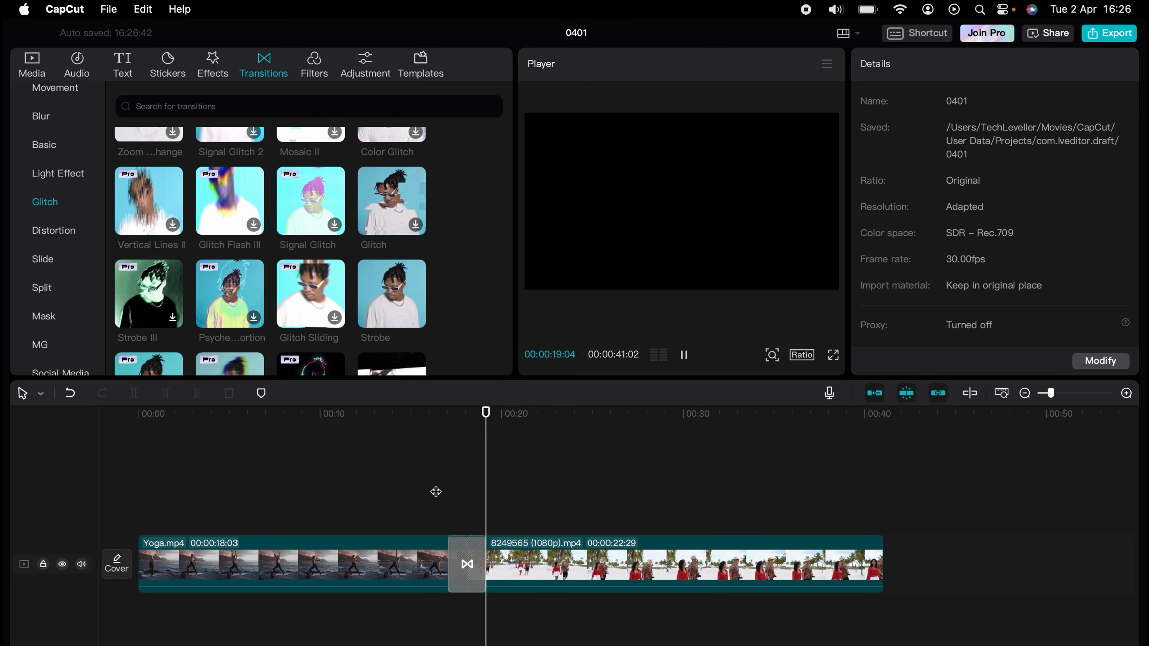
Step: Undo the Strobe transition and return to the Trending transitions
{"action": "left_click", "coordinate": [466, 564]}
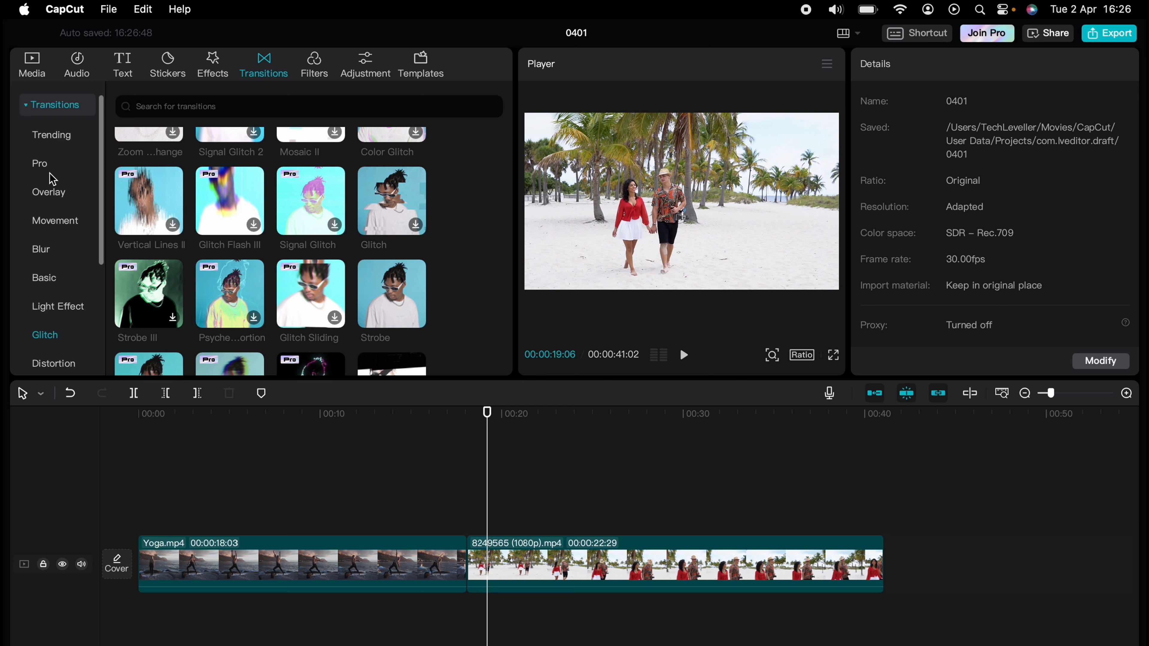
{"action": "left_click", "coordinate": [52, 135]}
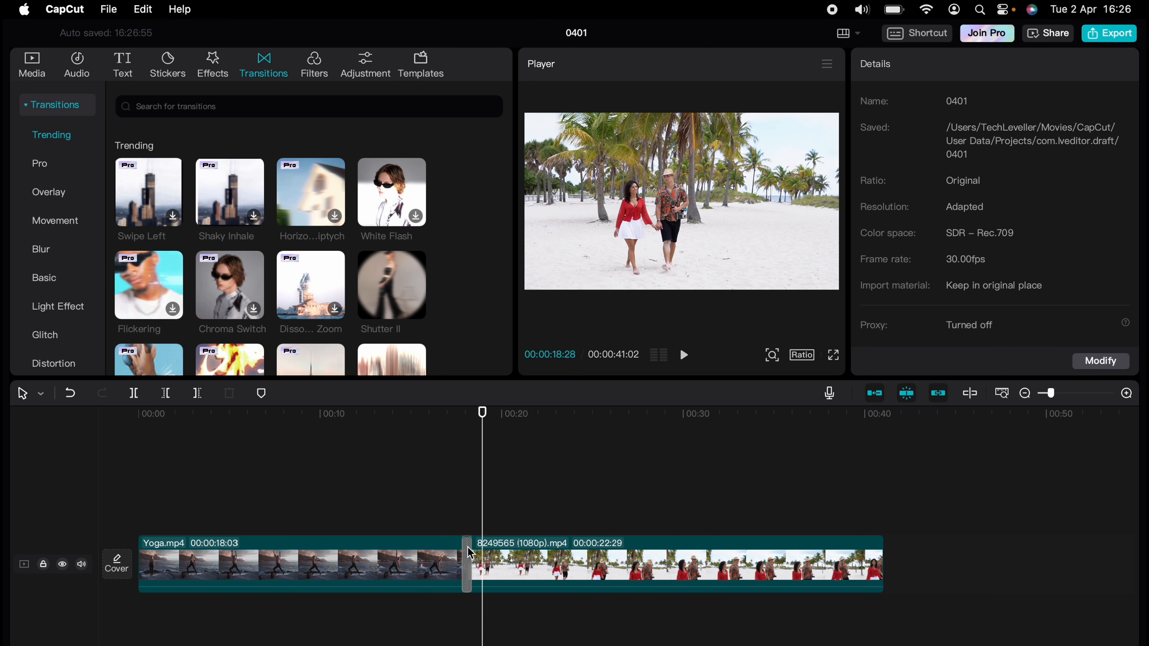
Step: Add Shutter II between the yoga and beach clips and preview it
{"action": "left_click", "coordinate": [467, 565]}
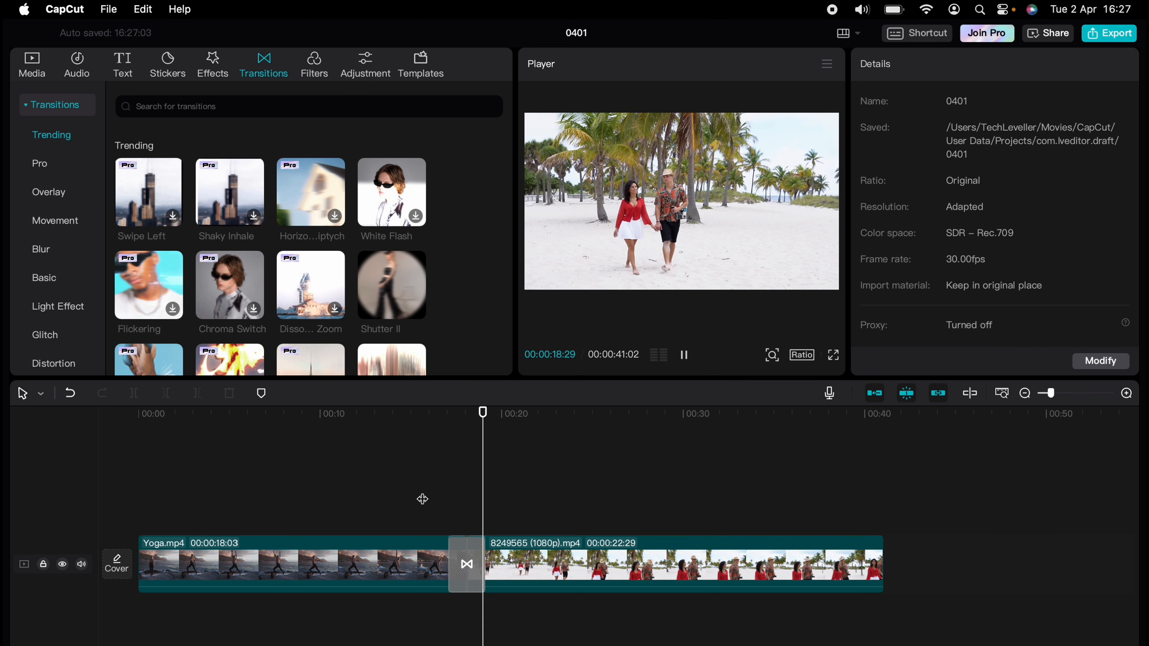
{"action": "left_click", "coordinate": [682, 355]}
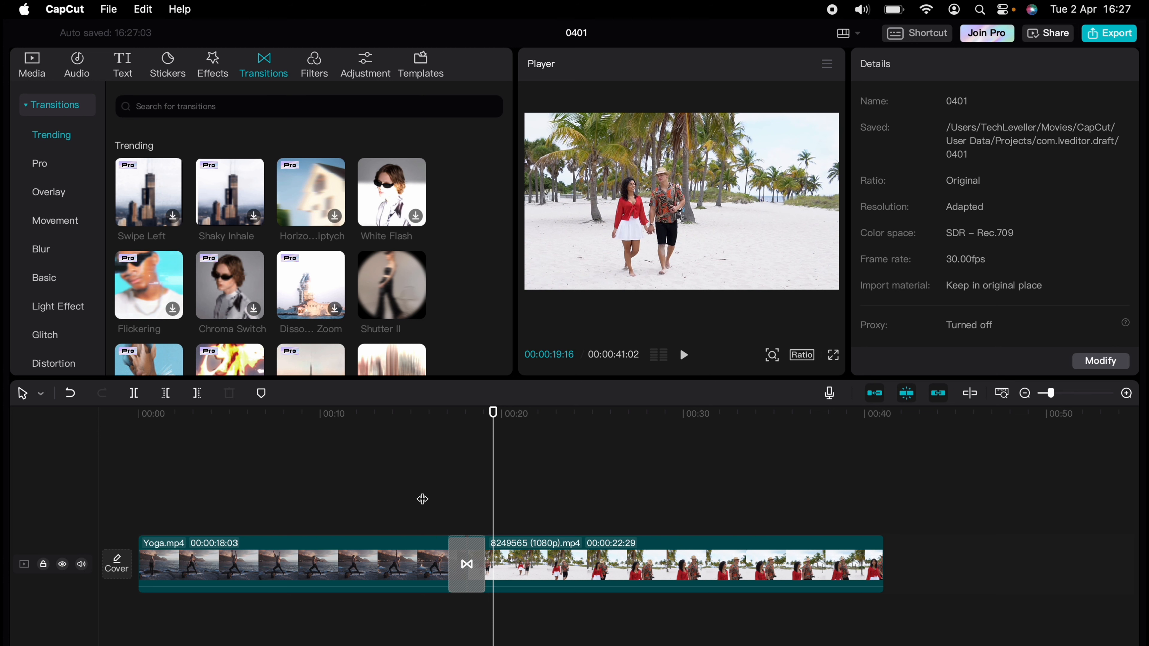
{"action": "mouse_move", "coordinate": [457, 549]}
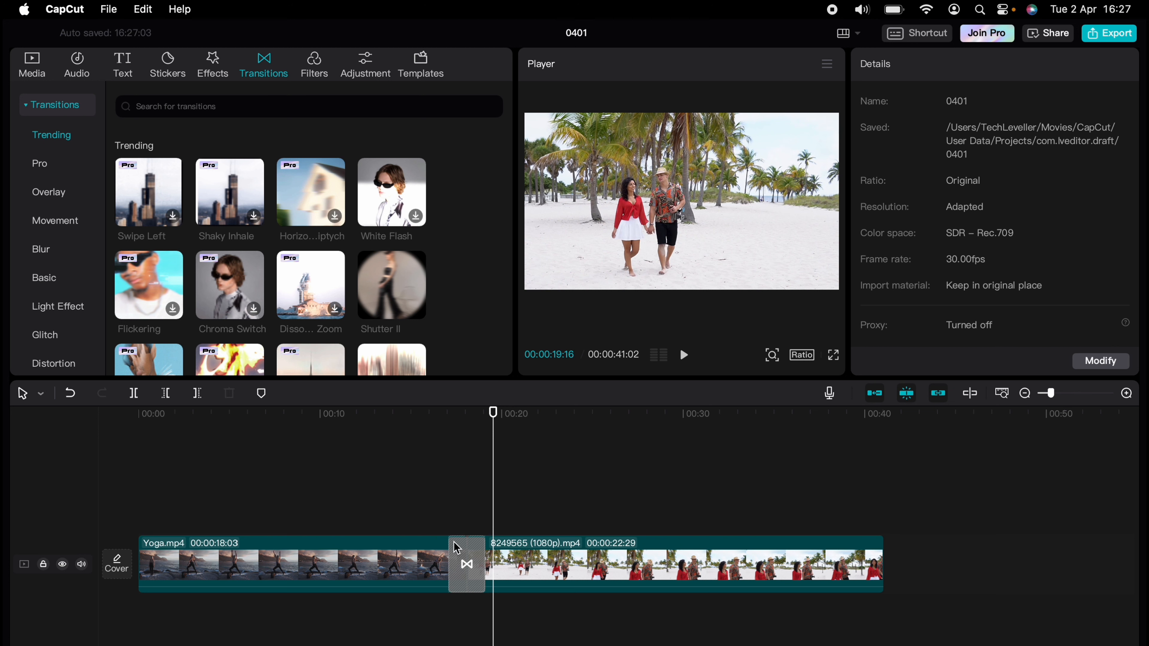
{"action": "mouse_move", "coordinate": [463, 567]}
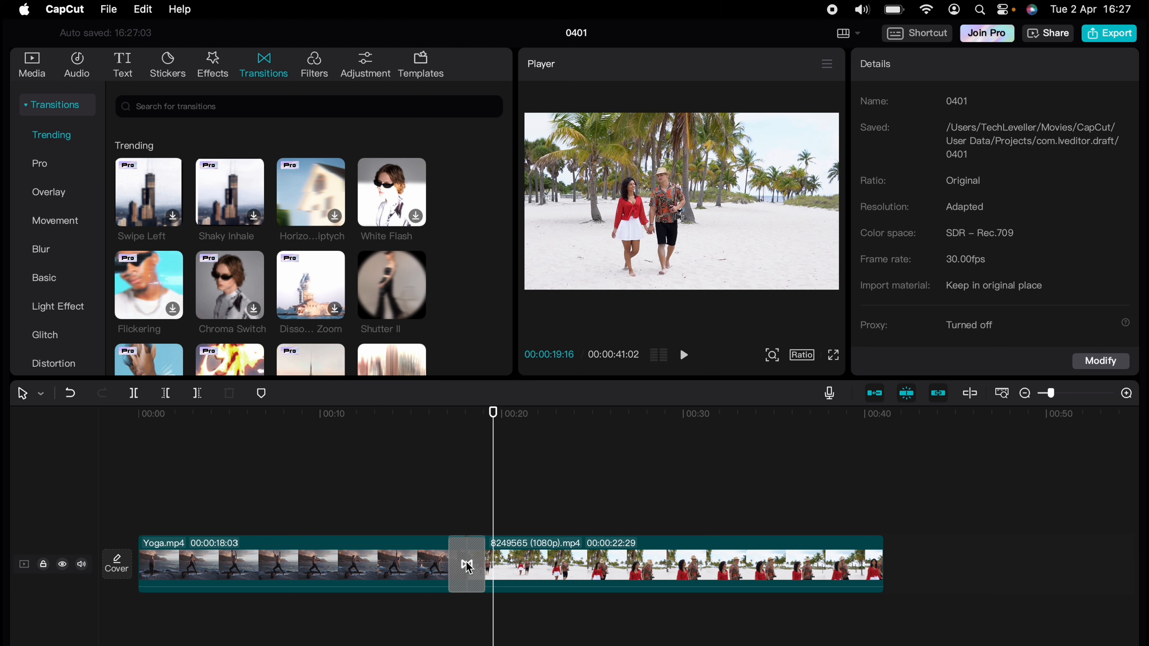
{"action": "mouse_move", "coordinate": [471, 567]}
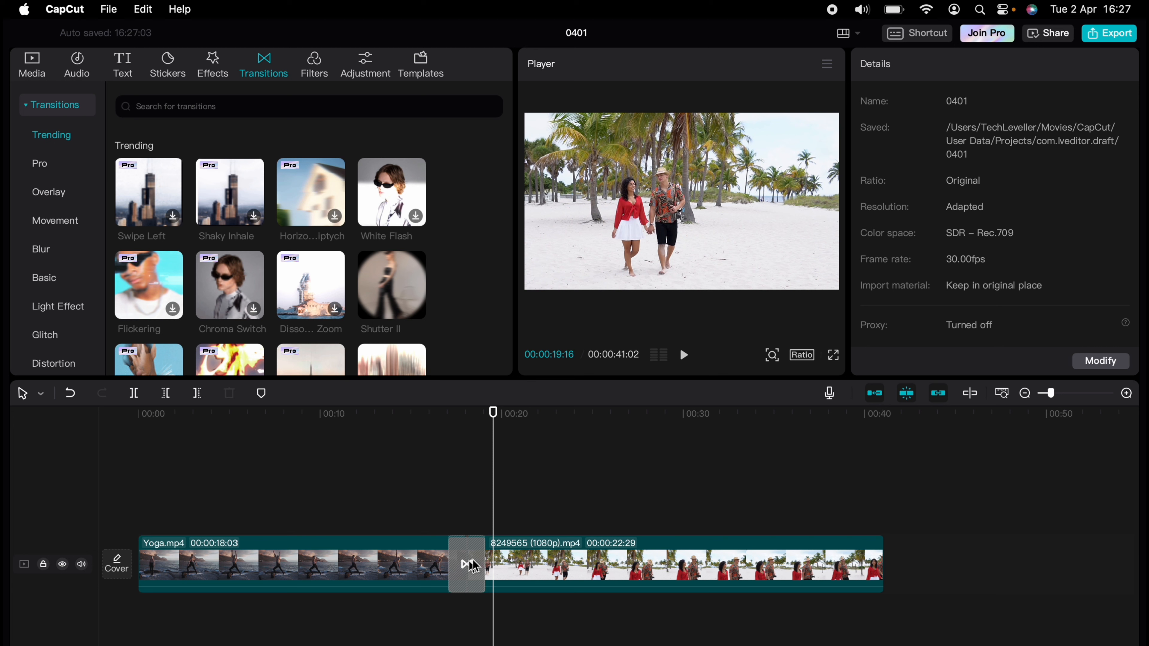